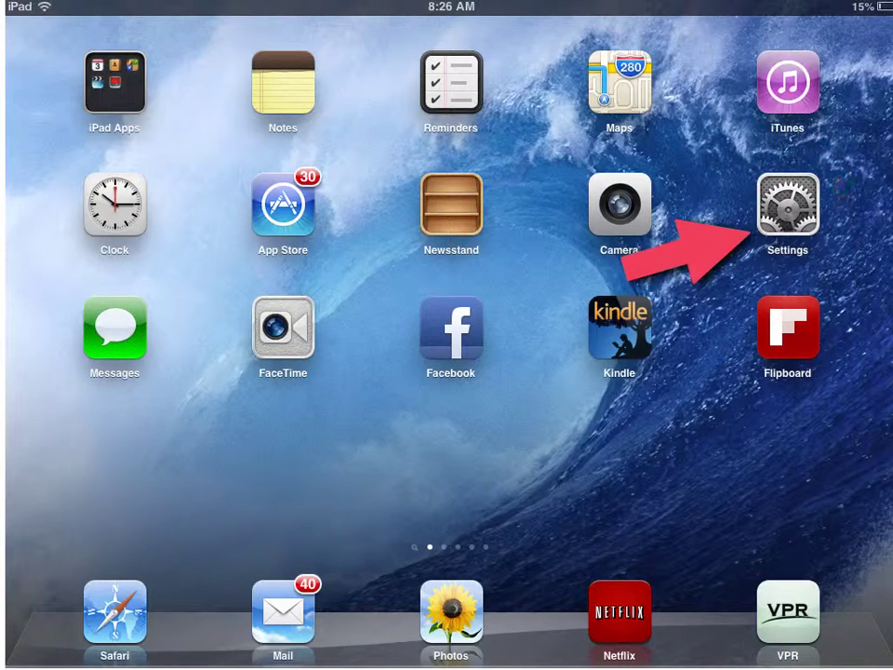
Open Settings from the Home Screen.
left_click(787, 205)
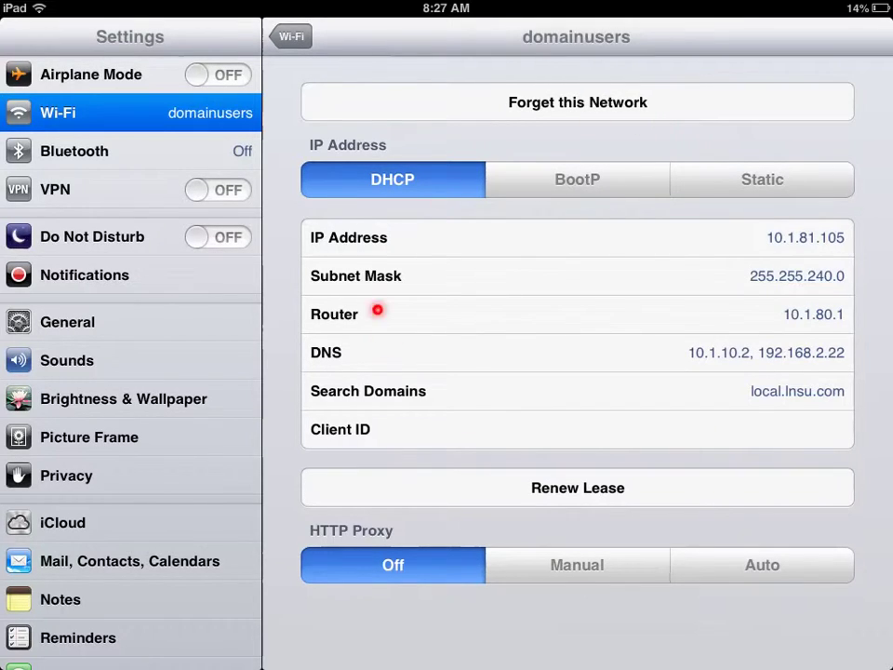
mouse_move(376, 313)
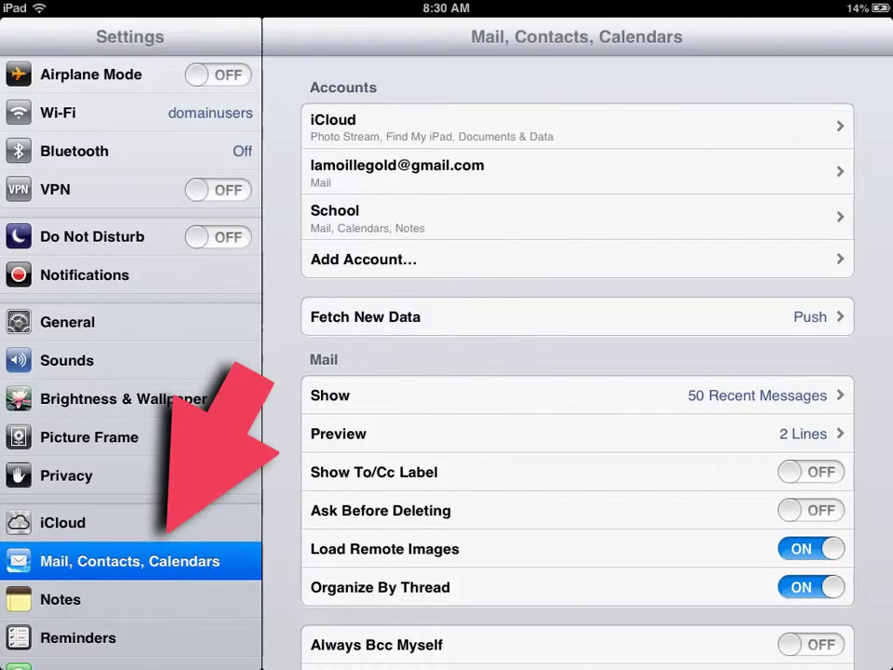
Start Add Account and choose Gmail as the new account type.
left_click(577, 259)
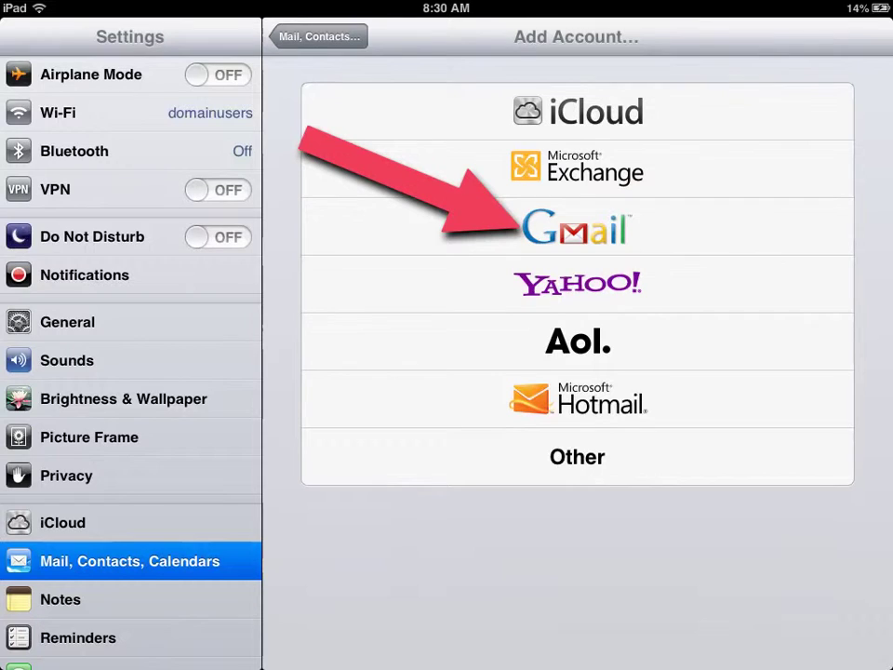
left_click(576, 227)
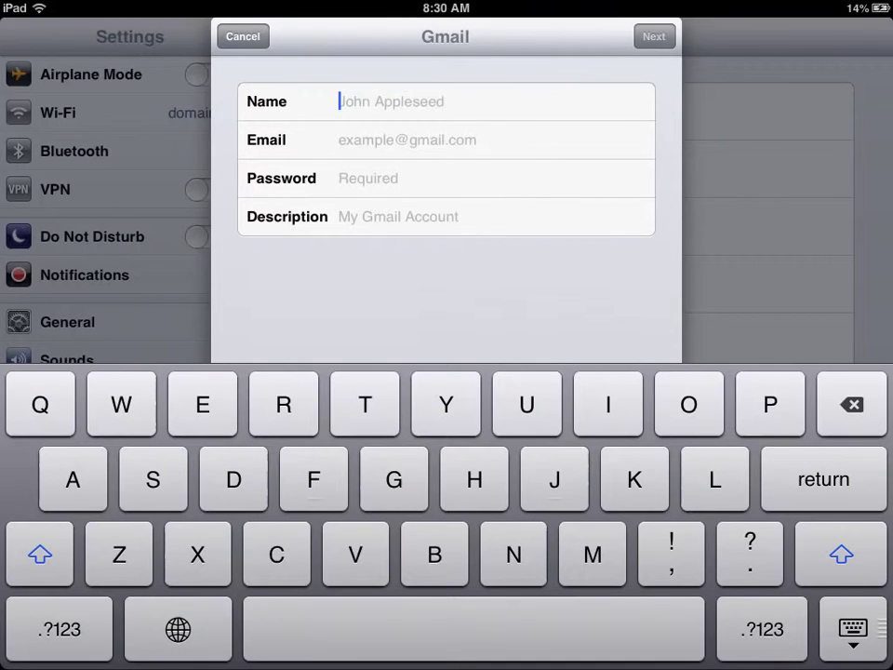